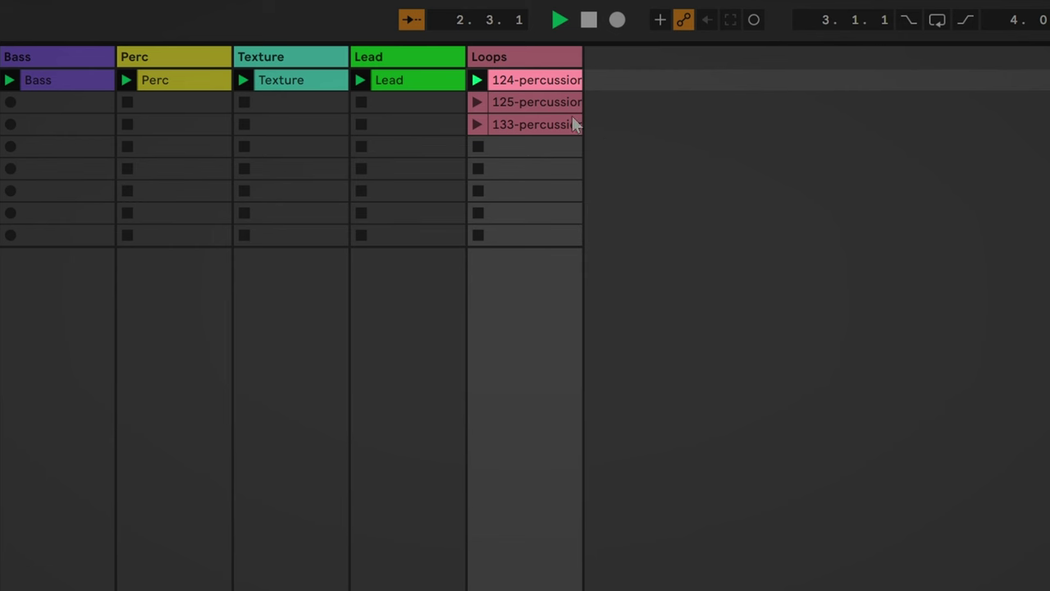
Step: Audition the second and third percussion loops in the Loops track, leaving the third one playing
left_click(479, 101)
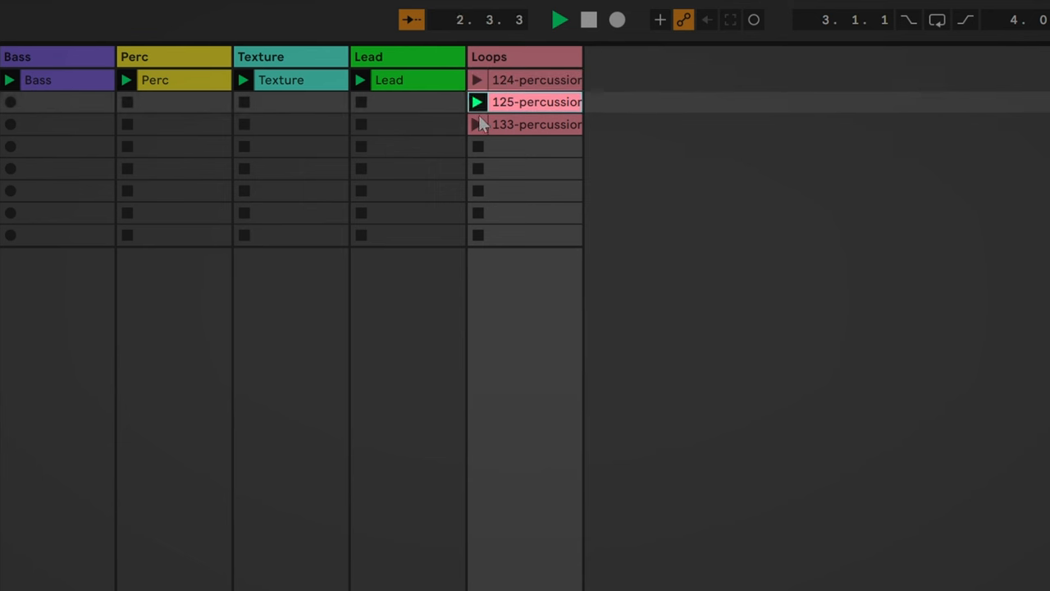
left_click(478, 125)
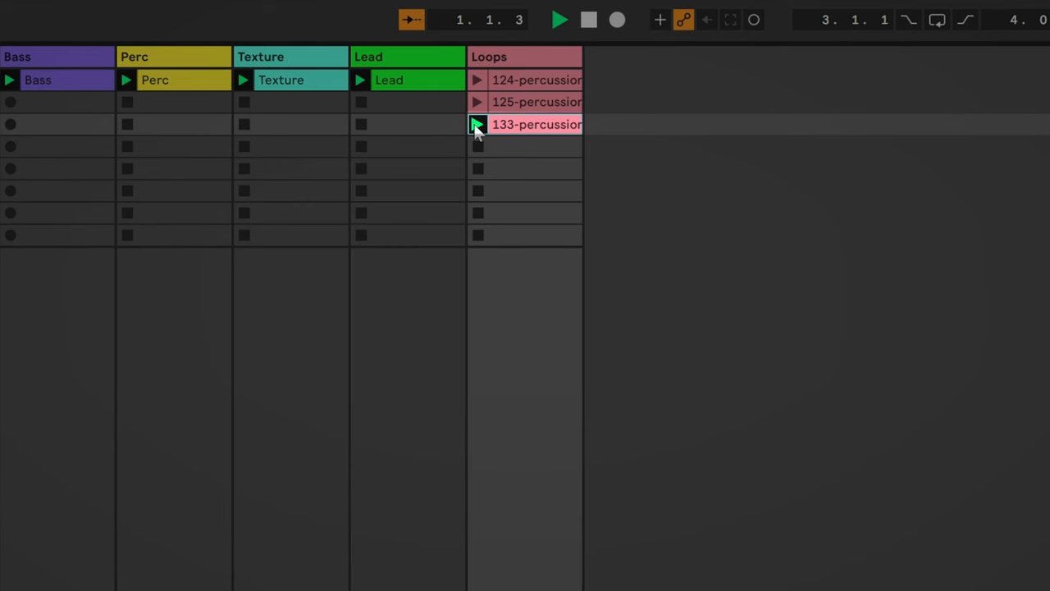
left_click(476, 125)
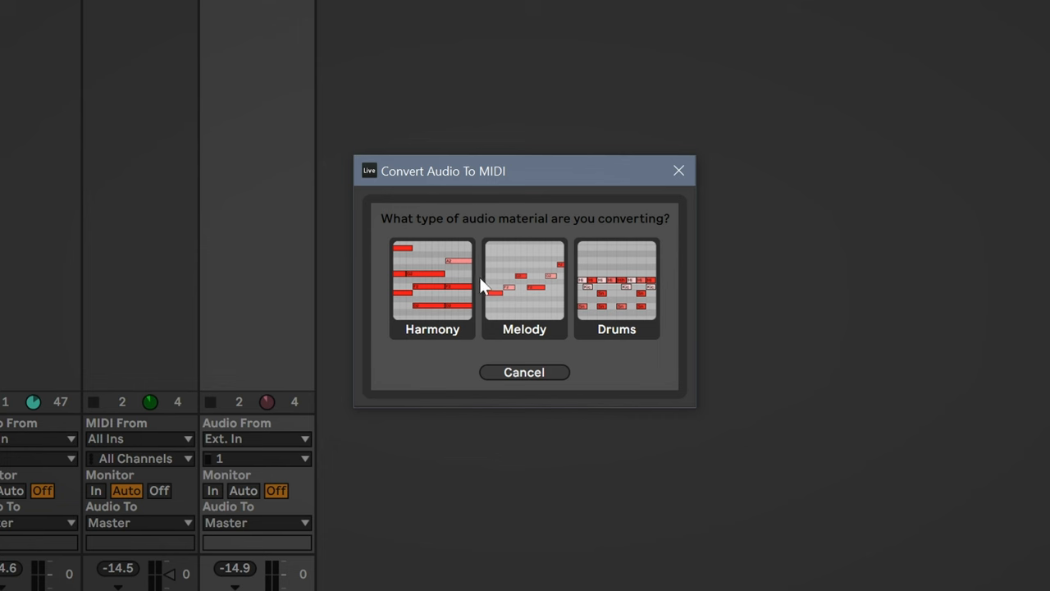
mouse_move(618, 386)
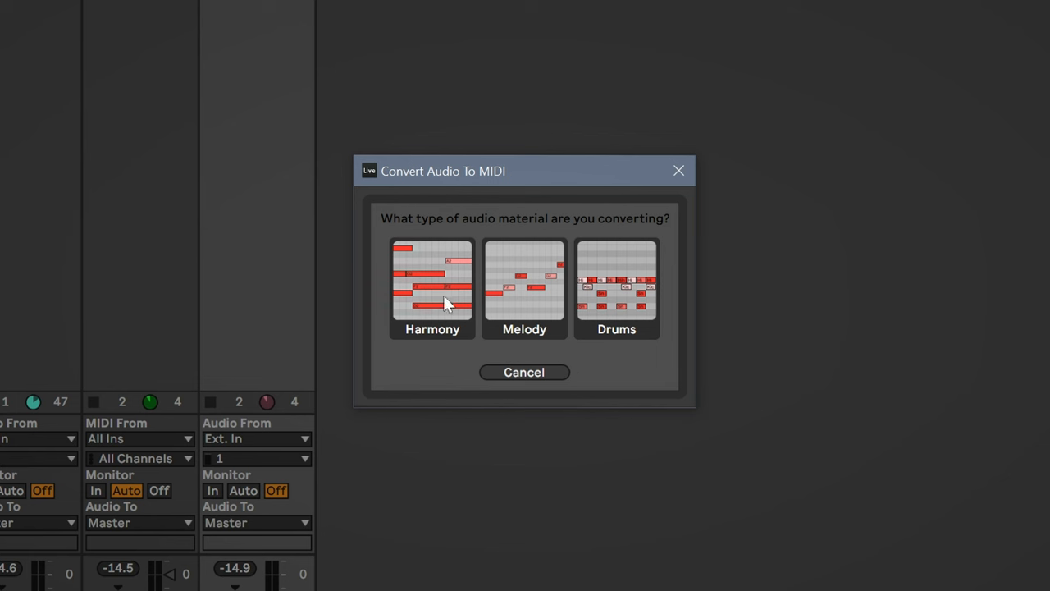
mouse_move(426, 322)
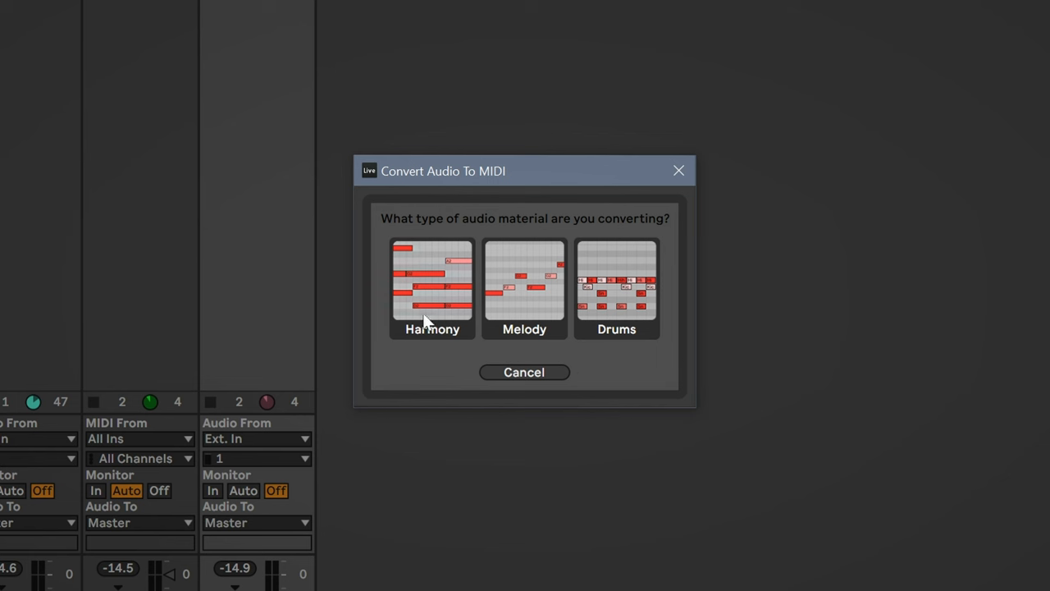
mouse_move(452, 378)
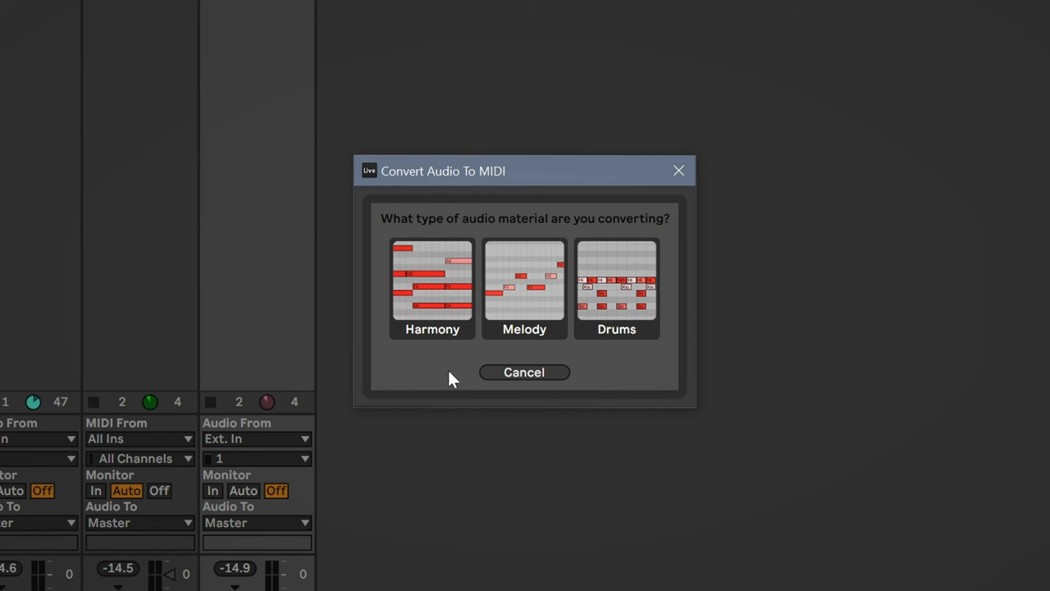
mouse_move(528, 302)
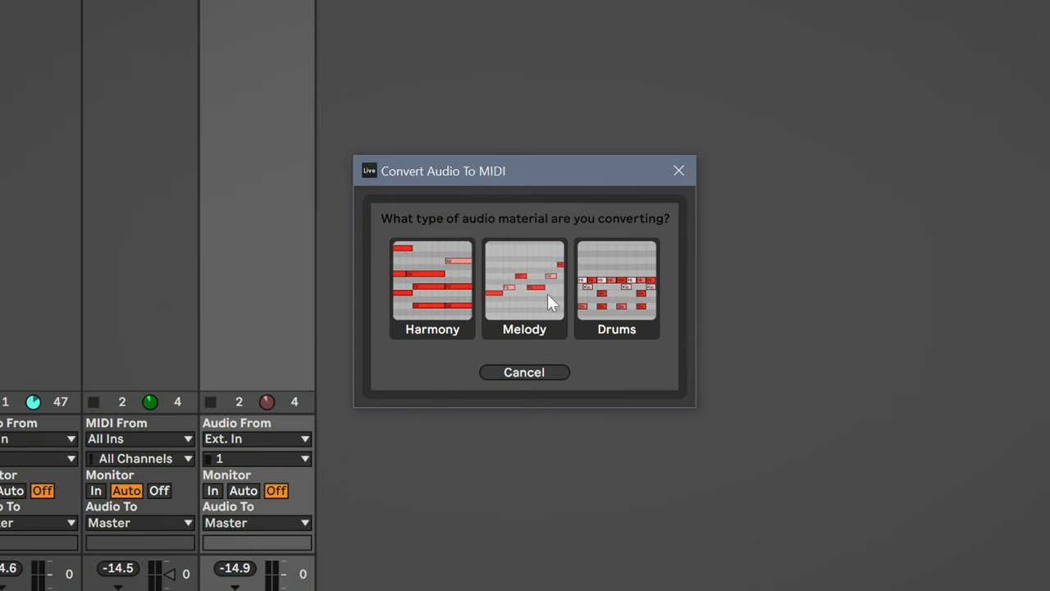
Step: Choose Melody so the percussion loop becomes a melodic MIDI clip
left_click(525, 288)
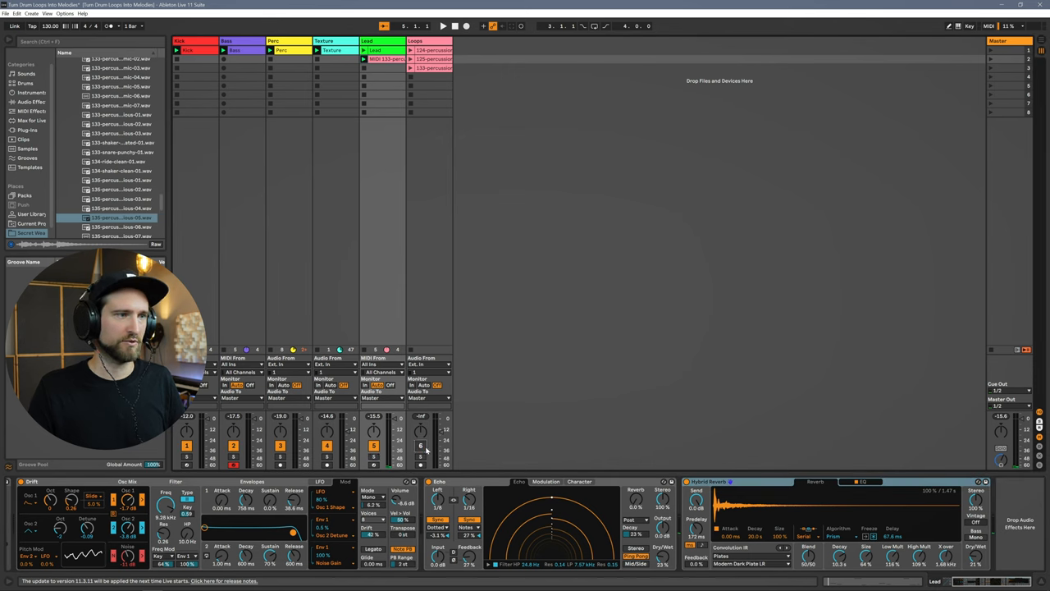
mouse_move(720, 365)
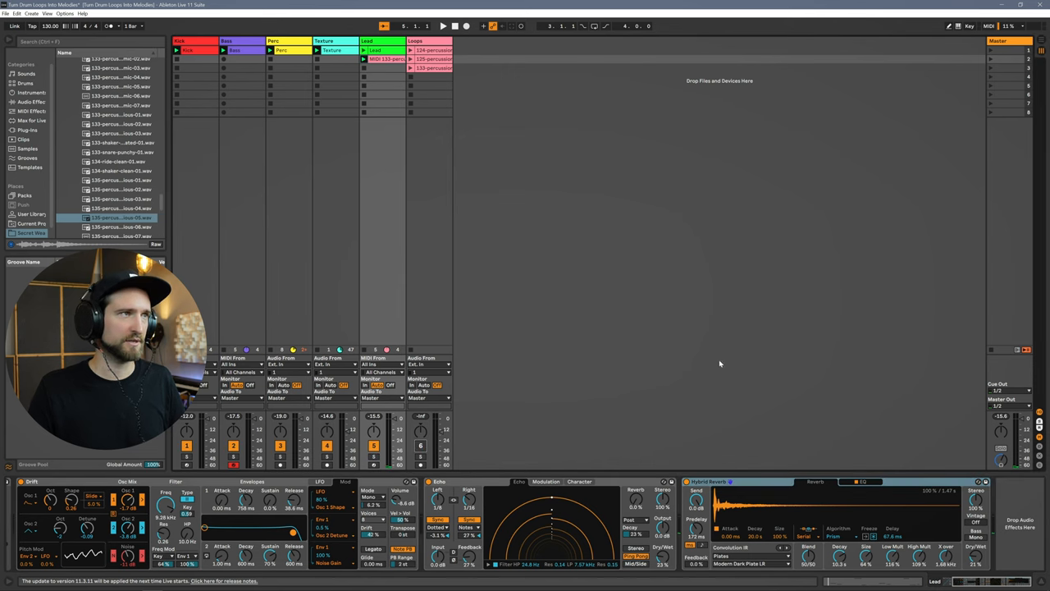
left_click(453, 26)
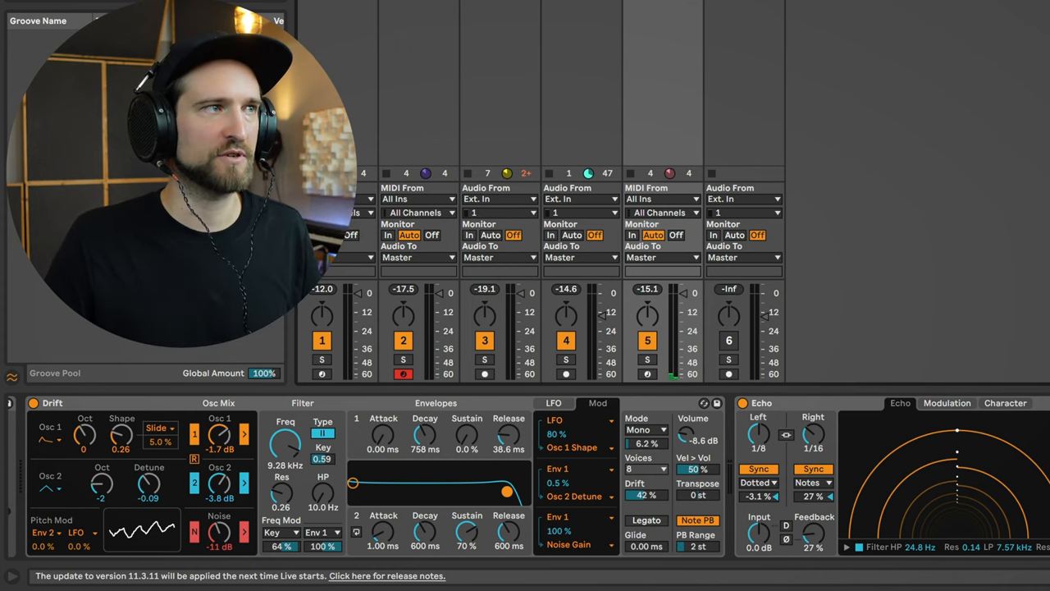
key("shift+up")
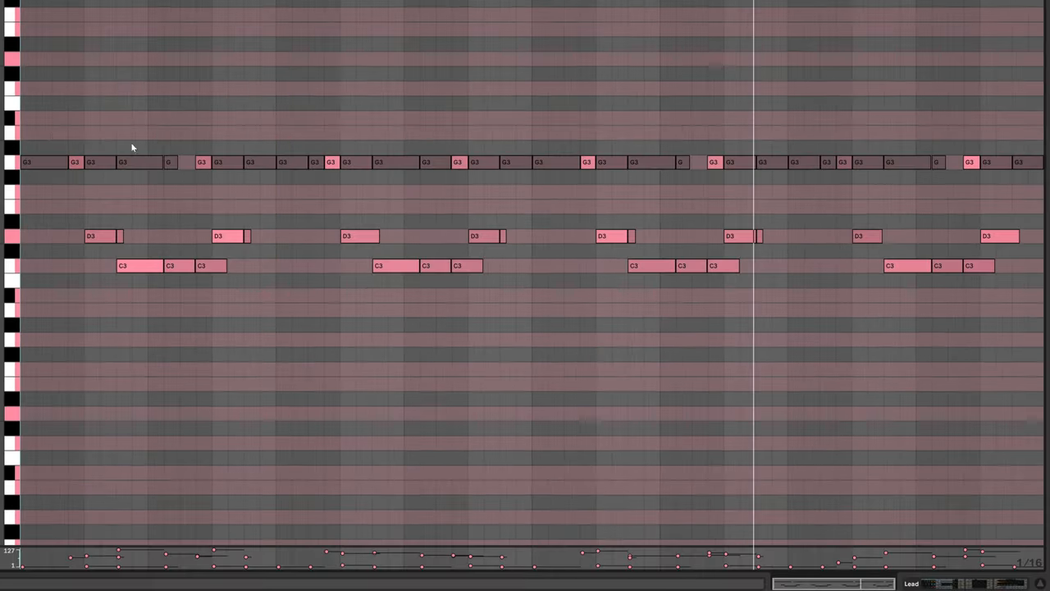
mouse_move(121, 85)
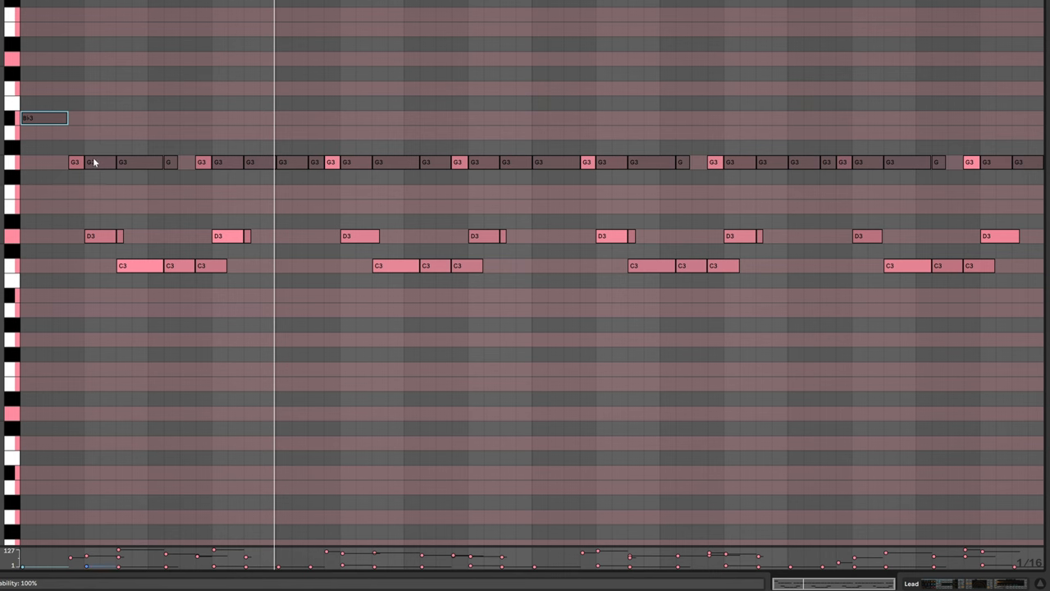
mouse_move(113, 168)
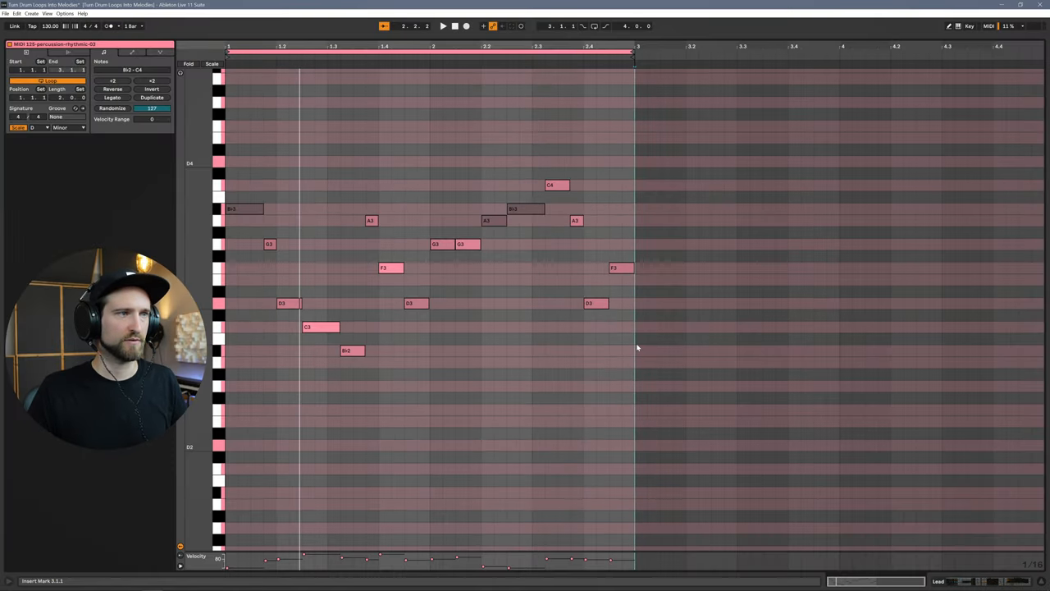
Step: Arrange the converted drum notes into a melodic phrase across several pitches
left_click(442, 26)
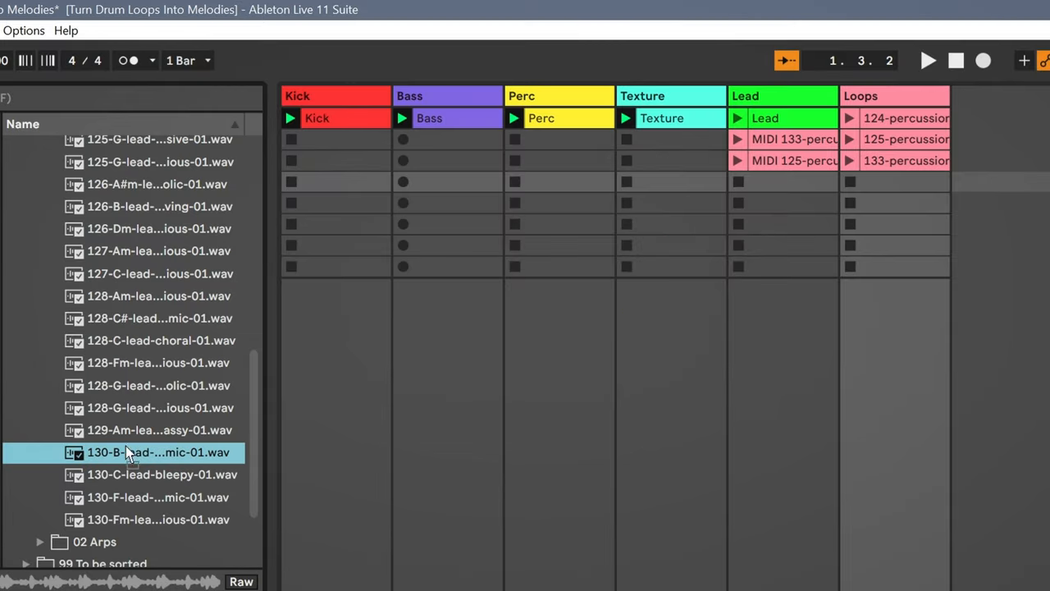
Step: Bring the 130 BPM lead .wav from the browser onto a track in the set
left_click_drag(128, 453, 894, 180)
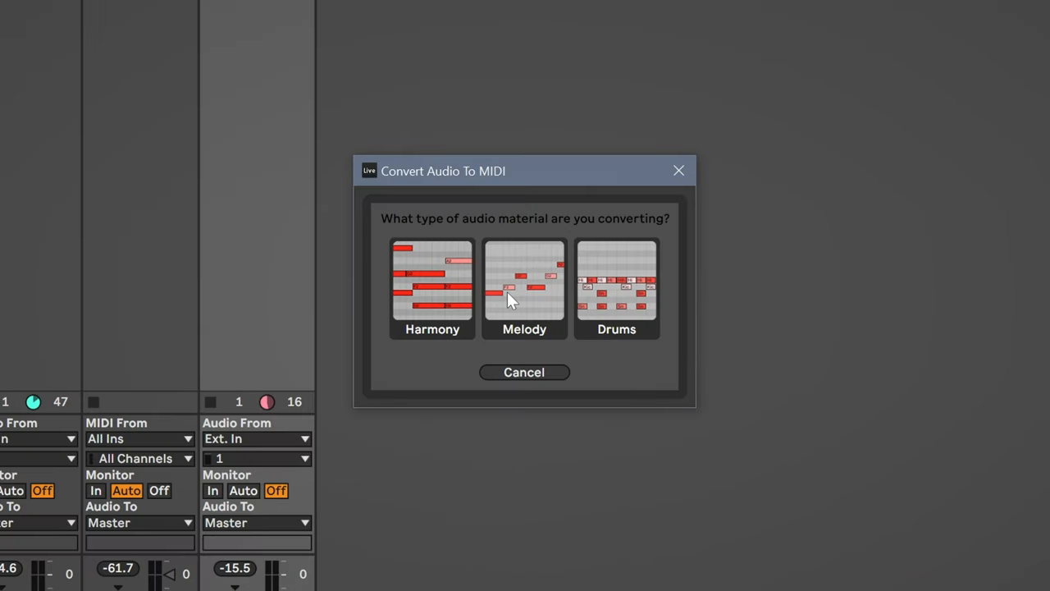
Step: Choose Melody so the lead sample becomes a MIDI clip of melody notes
left_click(525, 287)
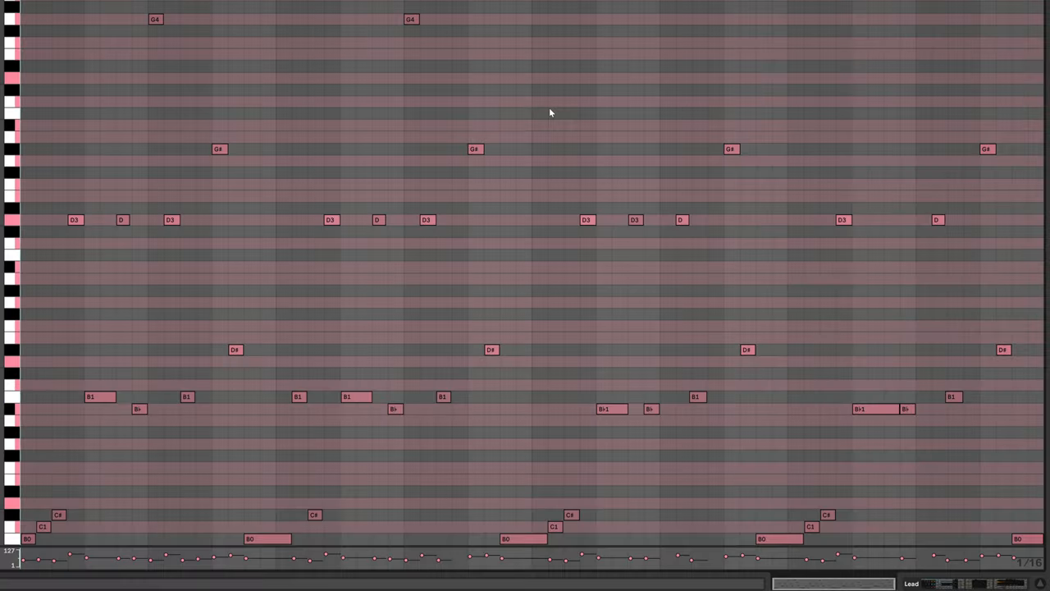
scroll("down", 3)
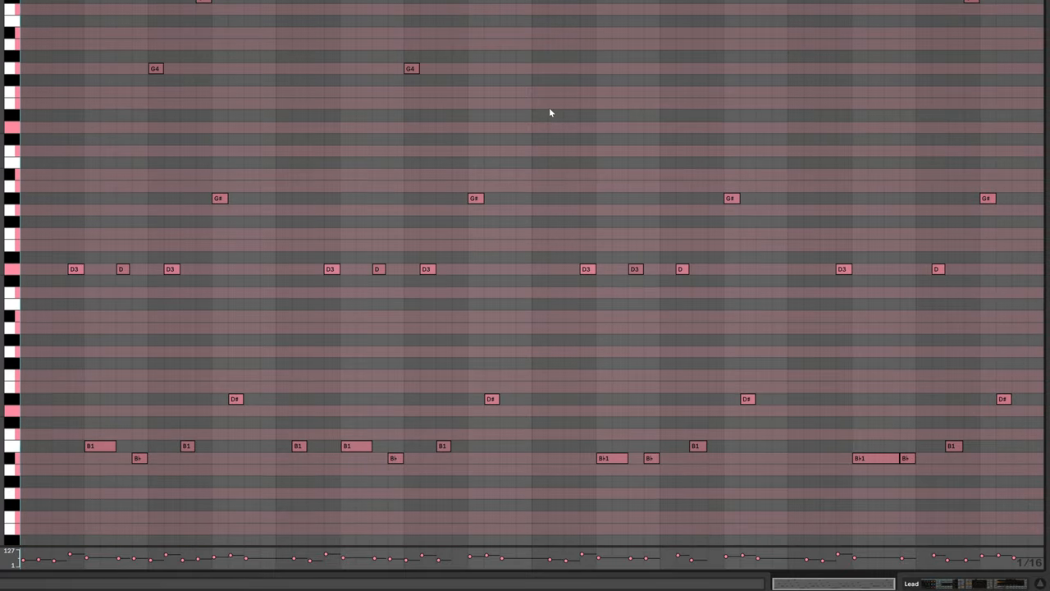
scroll("down", 3)
type("scal")
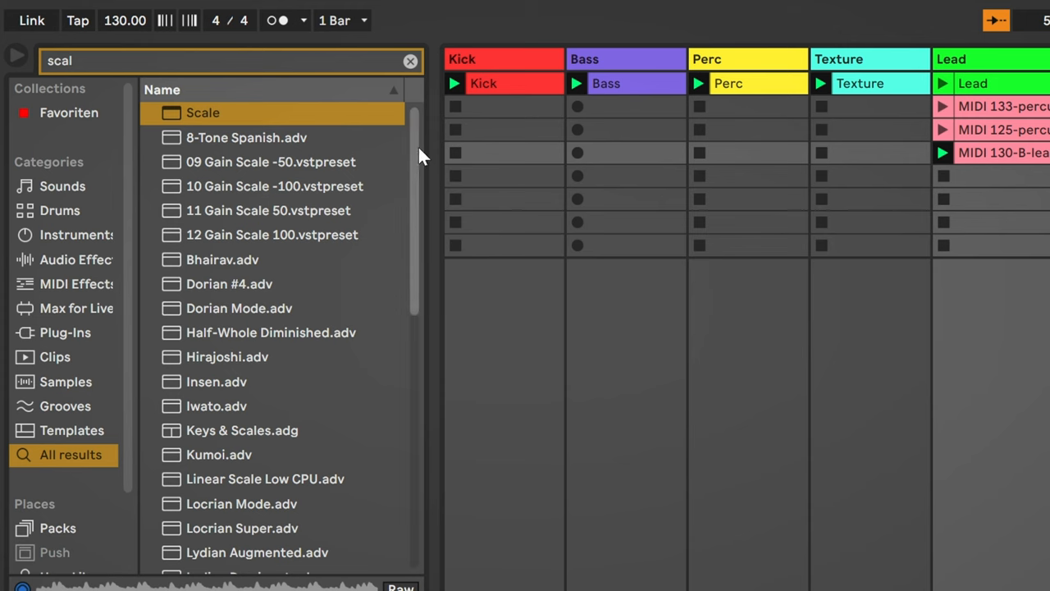
Step: Browse the scale search results down to the Minor, Minor Blues and Minor Pentatonic devices
scroll("down", 3)
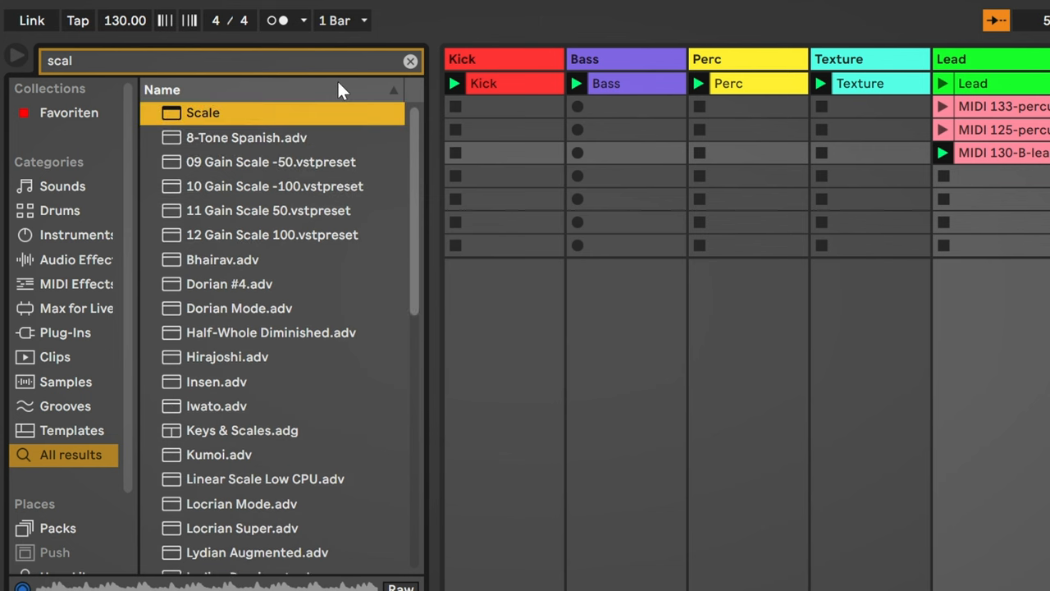
scroll("down", 3)
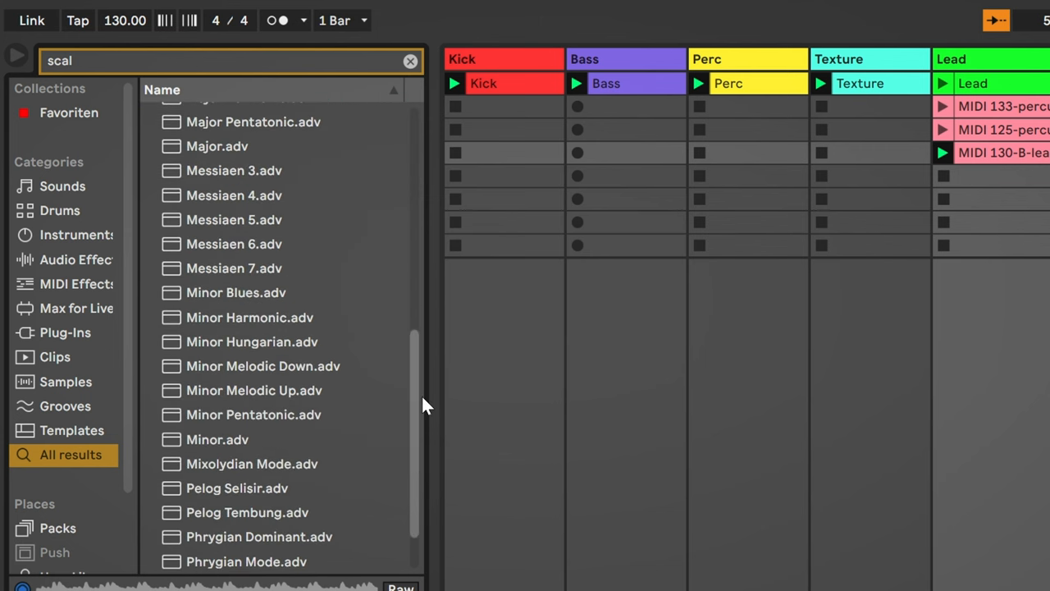
scroll("down", 3)
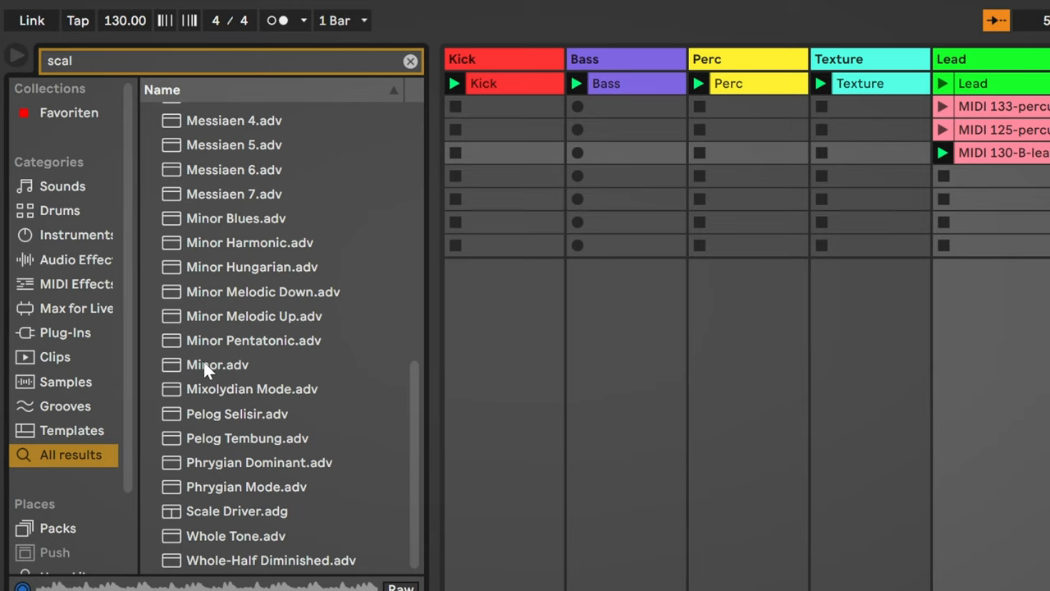